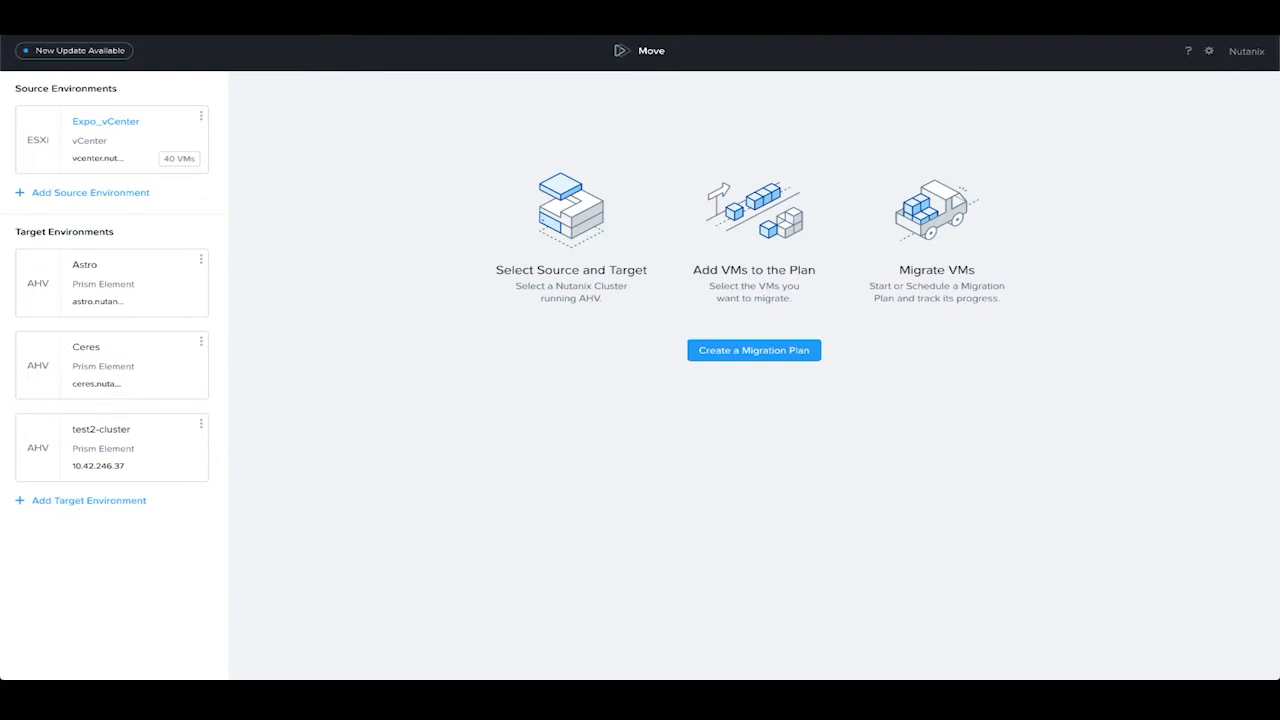
pyautogui.moveTo(212, 130)
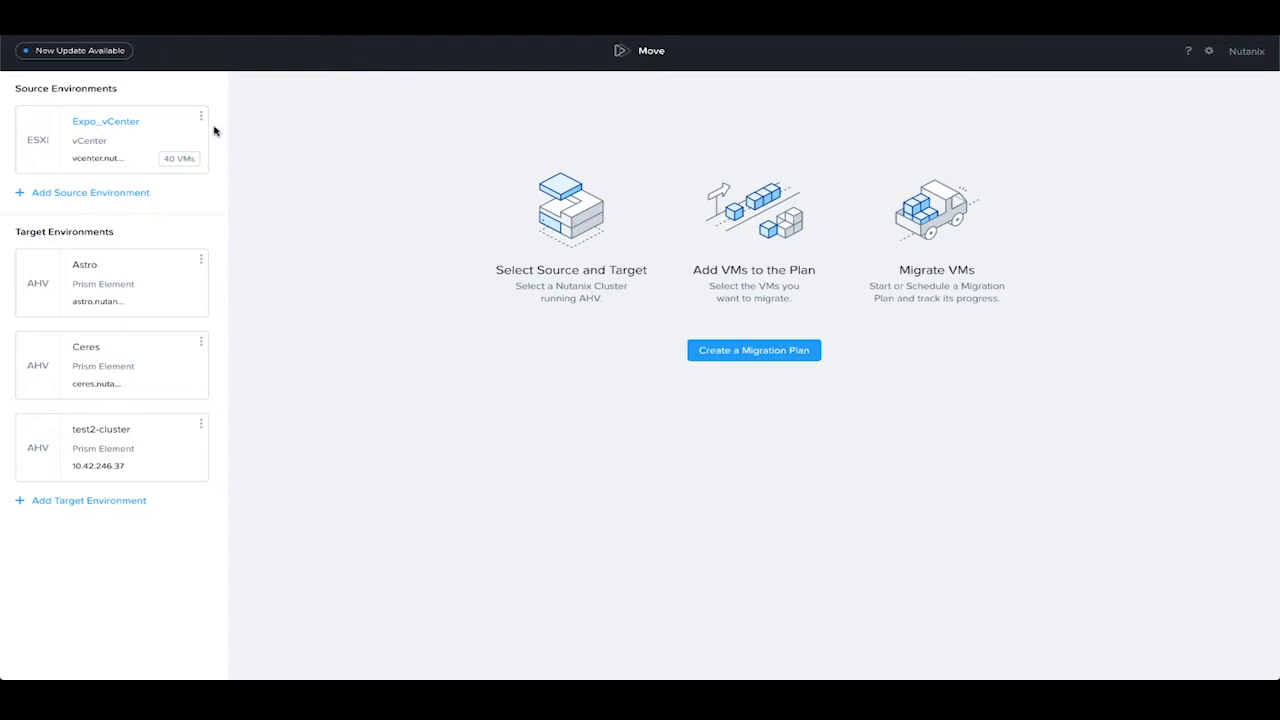
pyautogui.moveTo(212, 134)
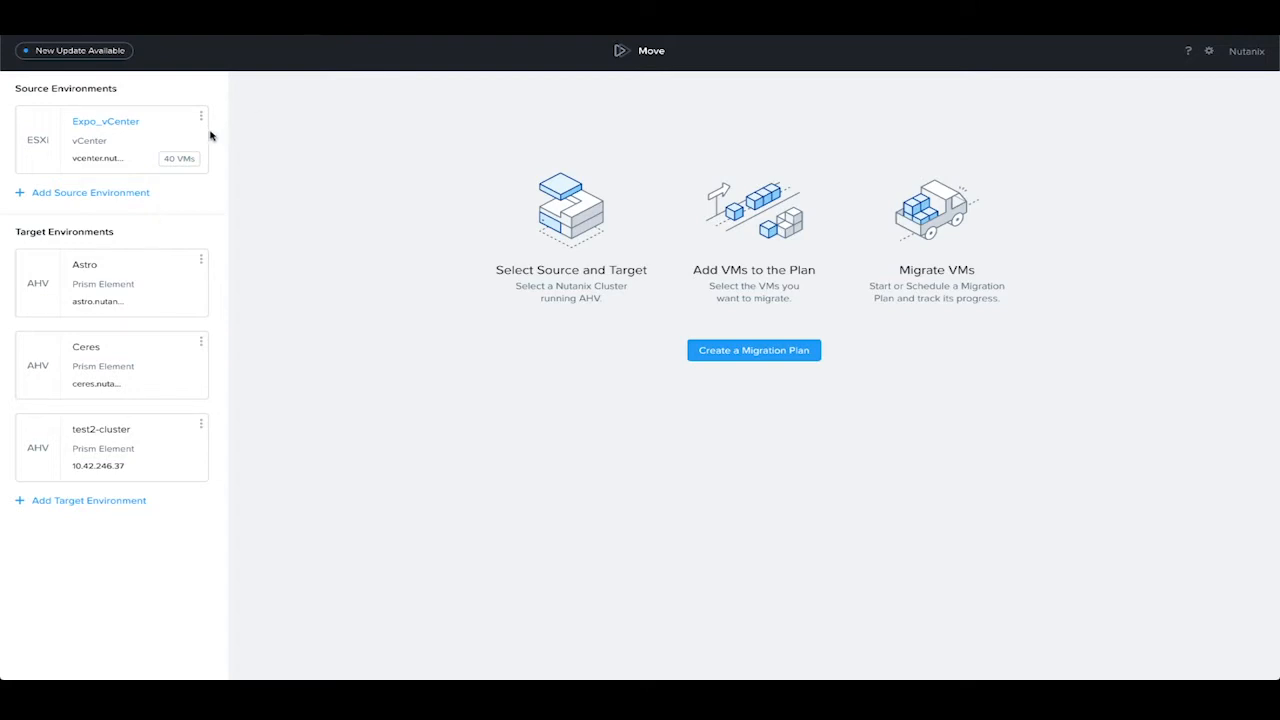
pyautogui.moveTo(214, 300)
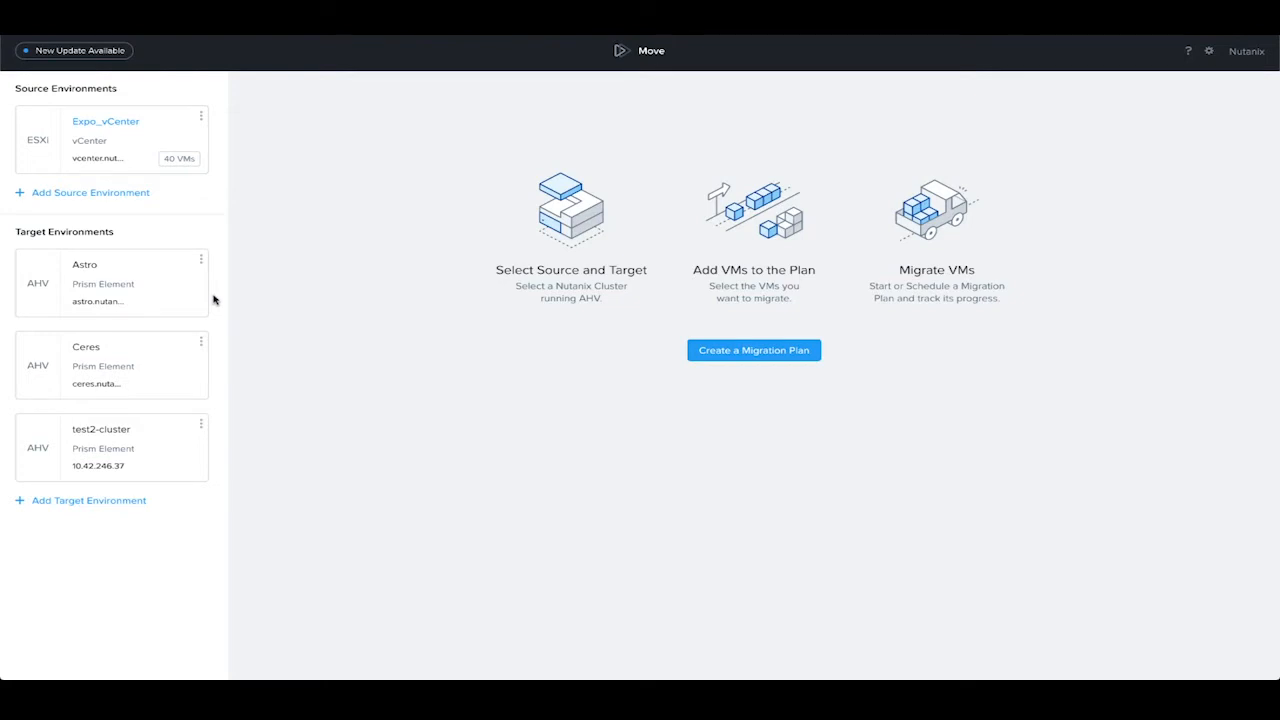
pyautogui.moveTo(472, 322)
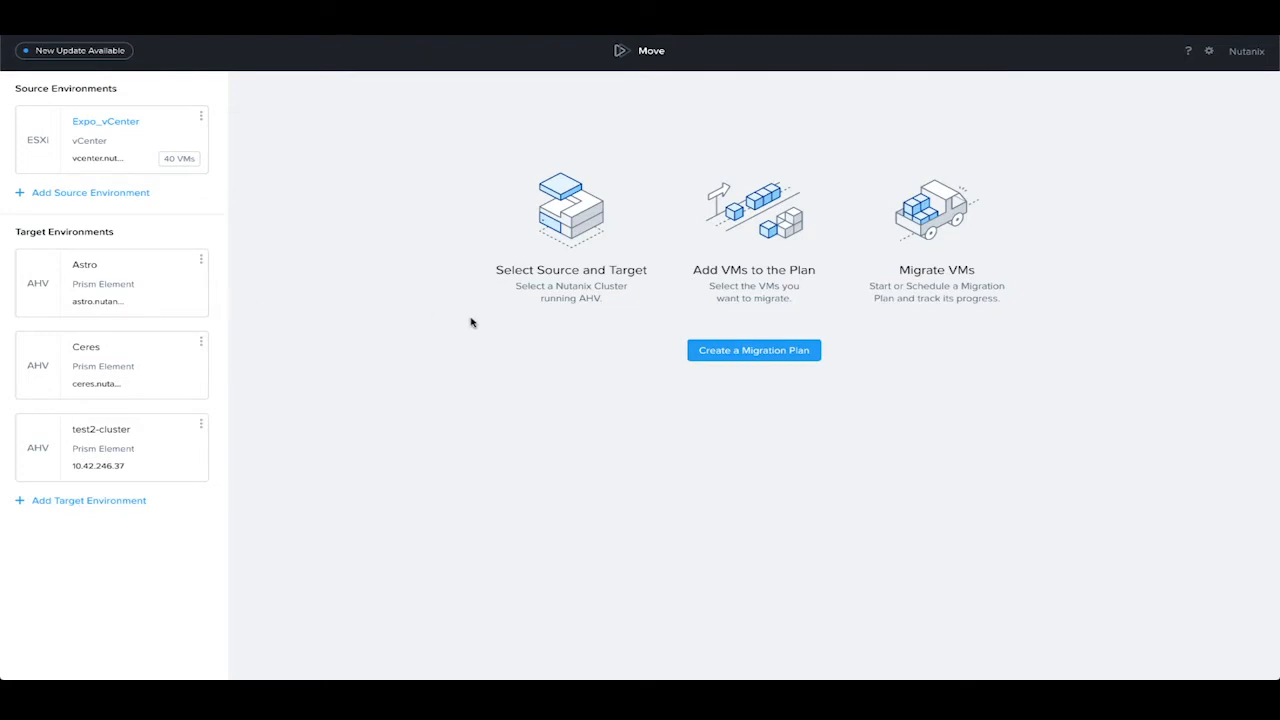
pyautogui.moveTo(652, 360)
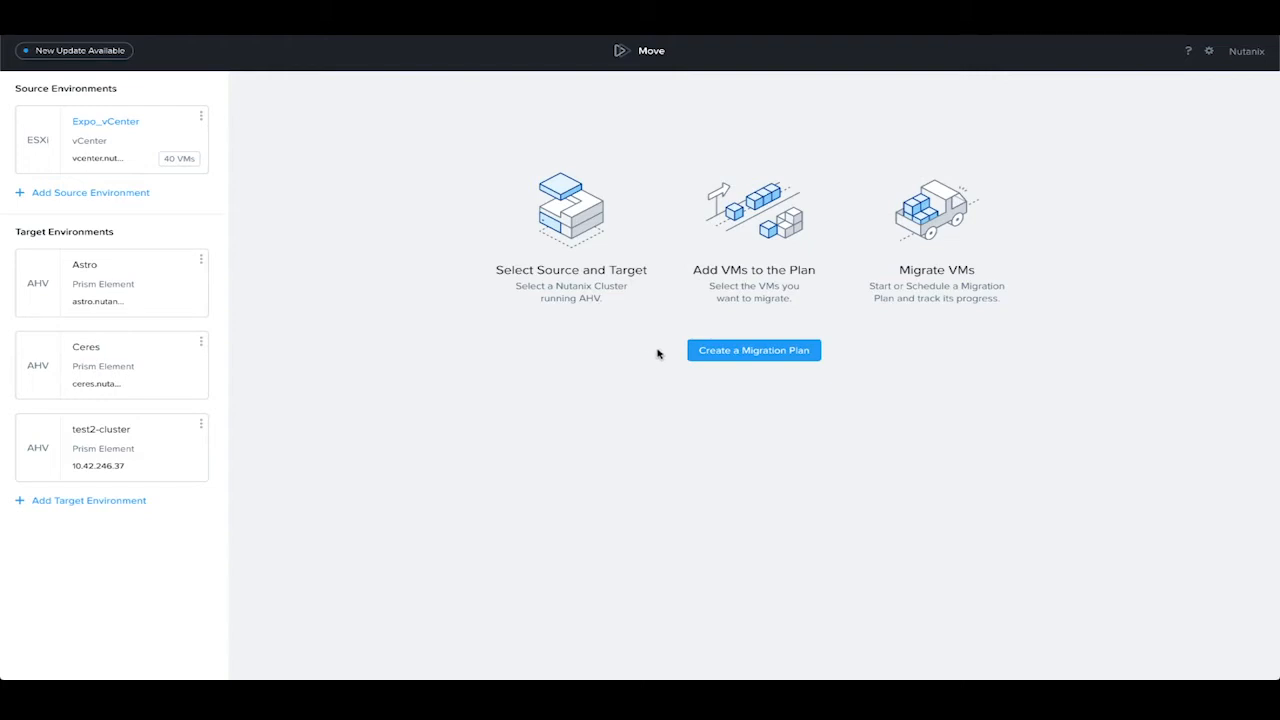
# Step: Create a new migration plan named 'Video'
pyautogui.click(752, 350)
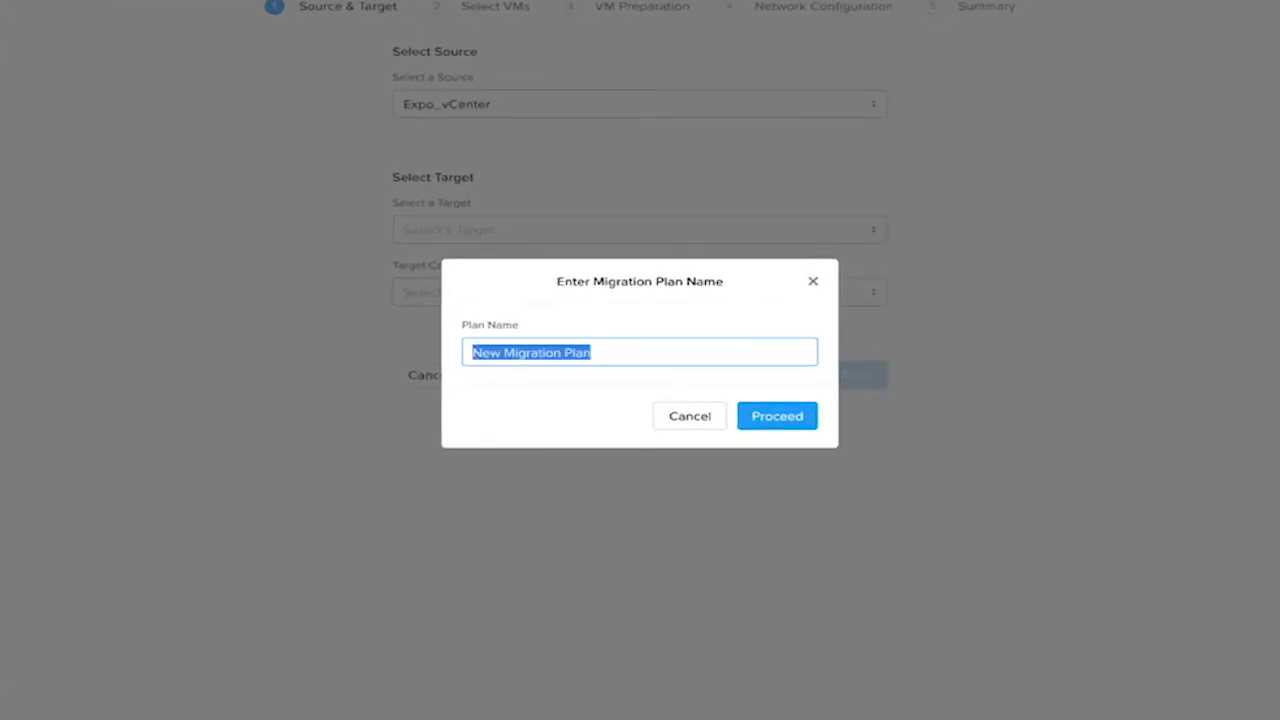
pyautogui.write('Video')
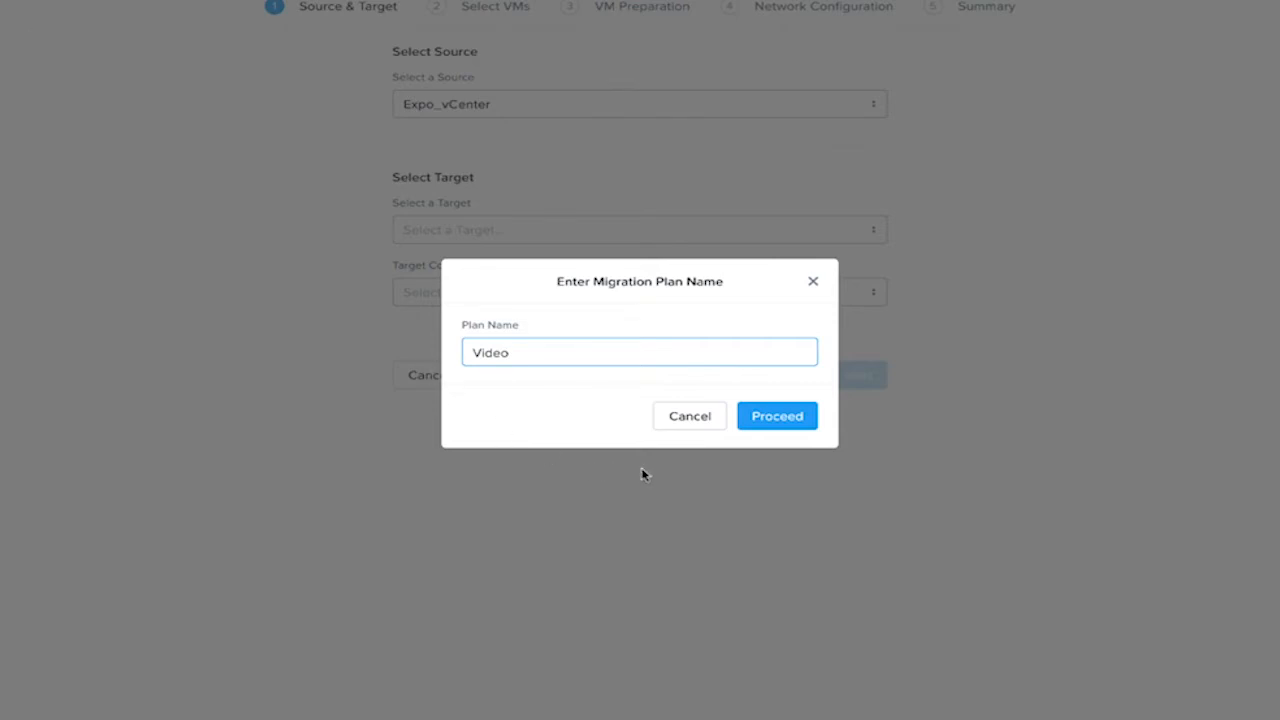
pyautogui.click(776, 414)
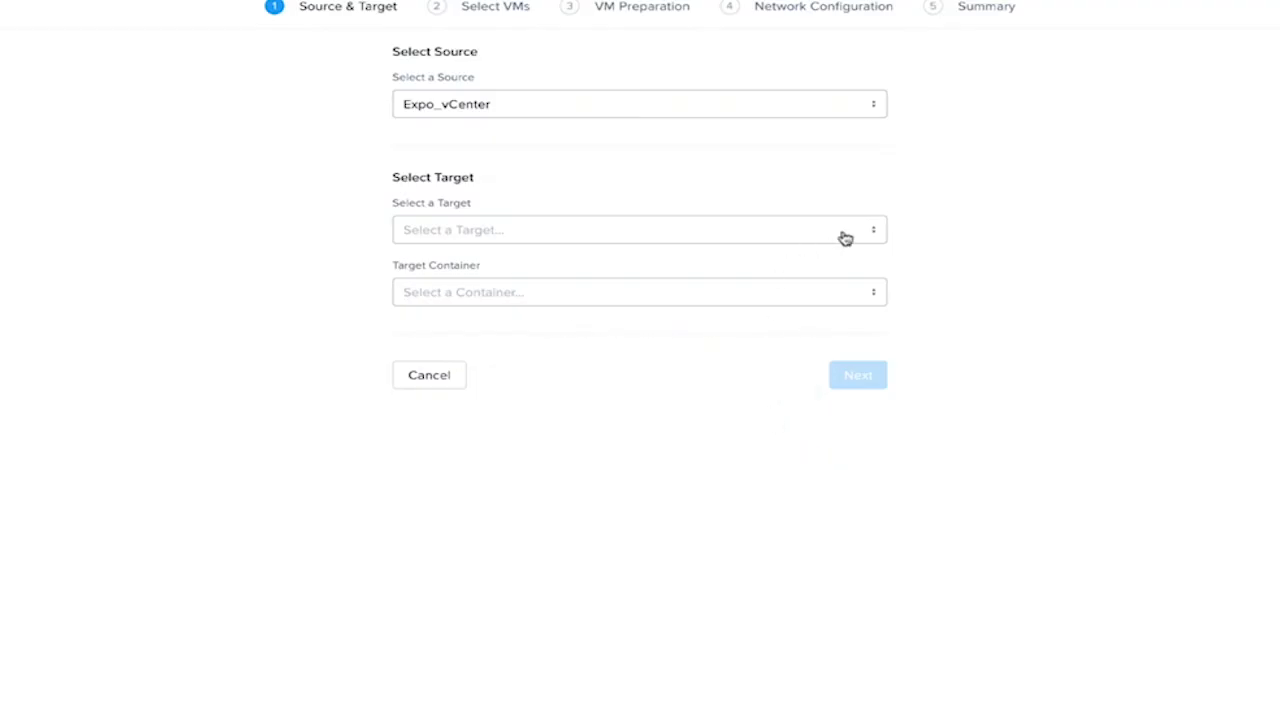
pyautogui.moveTo(868, 112)
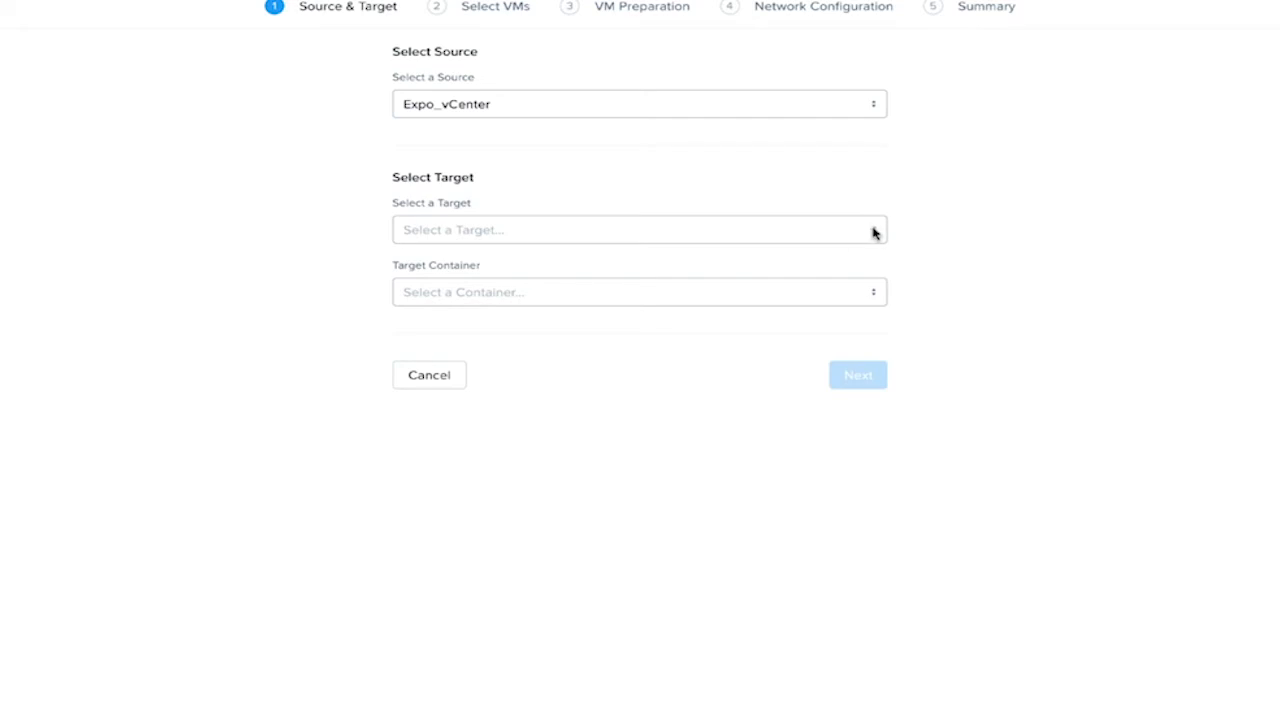
pyautogui.moveTo(876, 232)
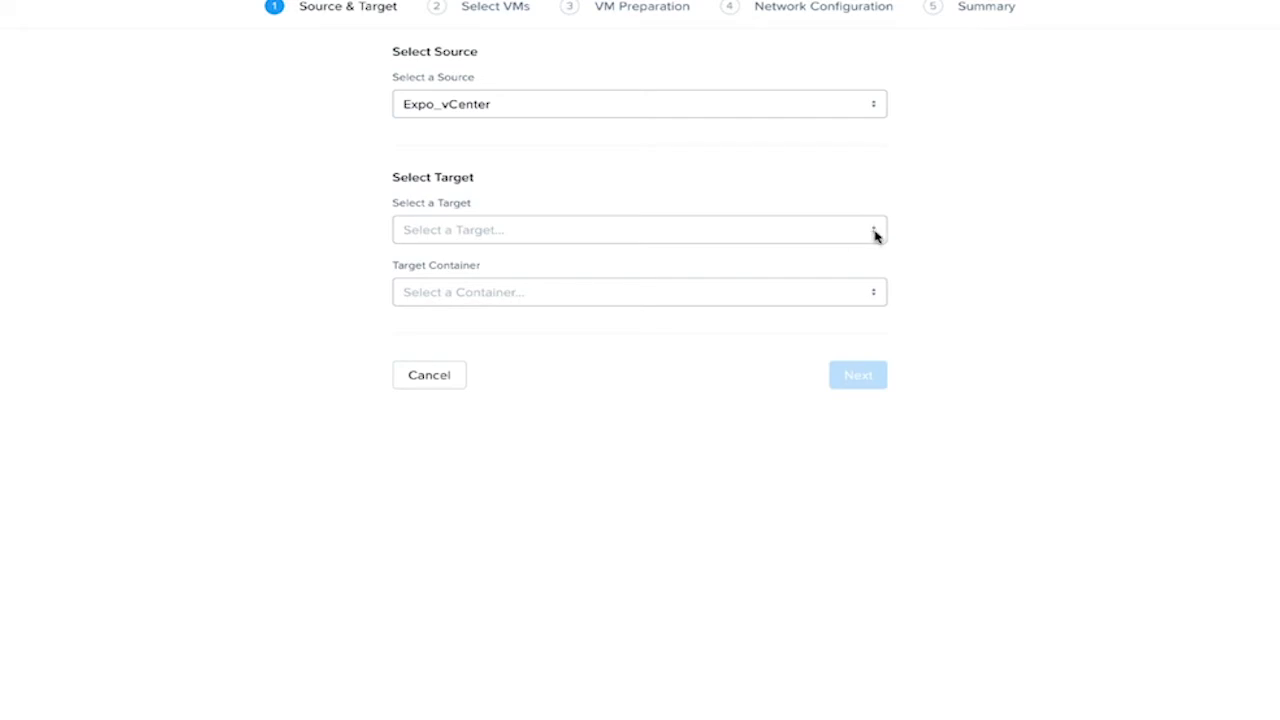
# Step: Choose ceres as the target cluster and default-container-79232 as the target container
pyautogui.click(640, 228)
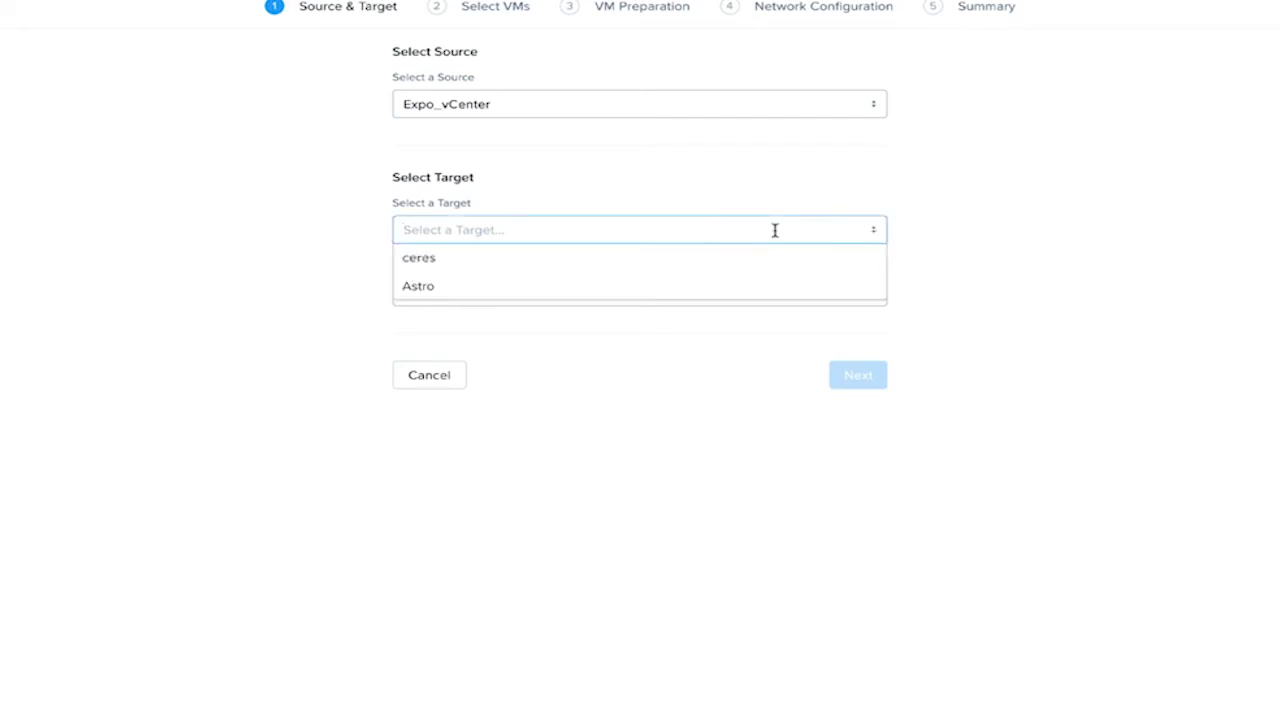
pyautogui.click(420, 256)
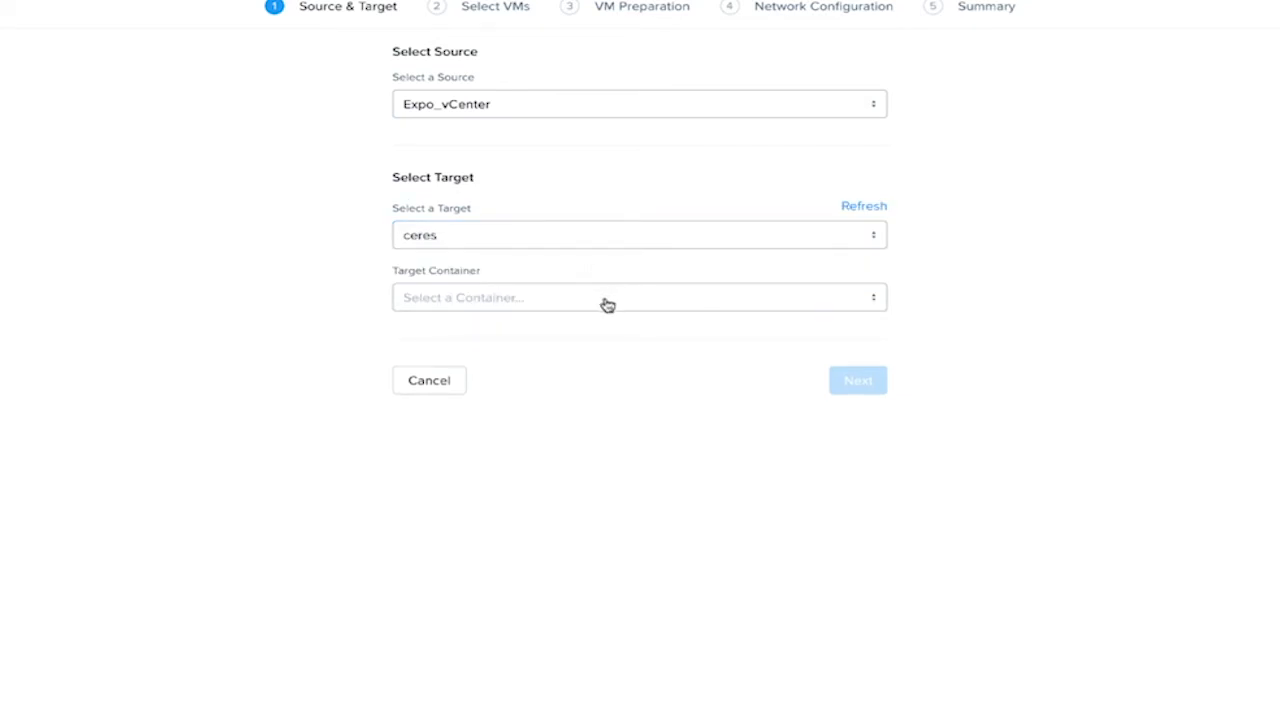
pyautogui.click(640, 296)
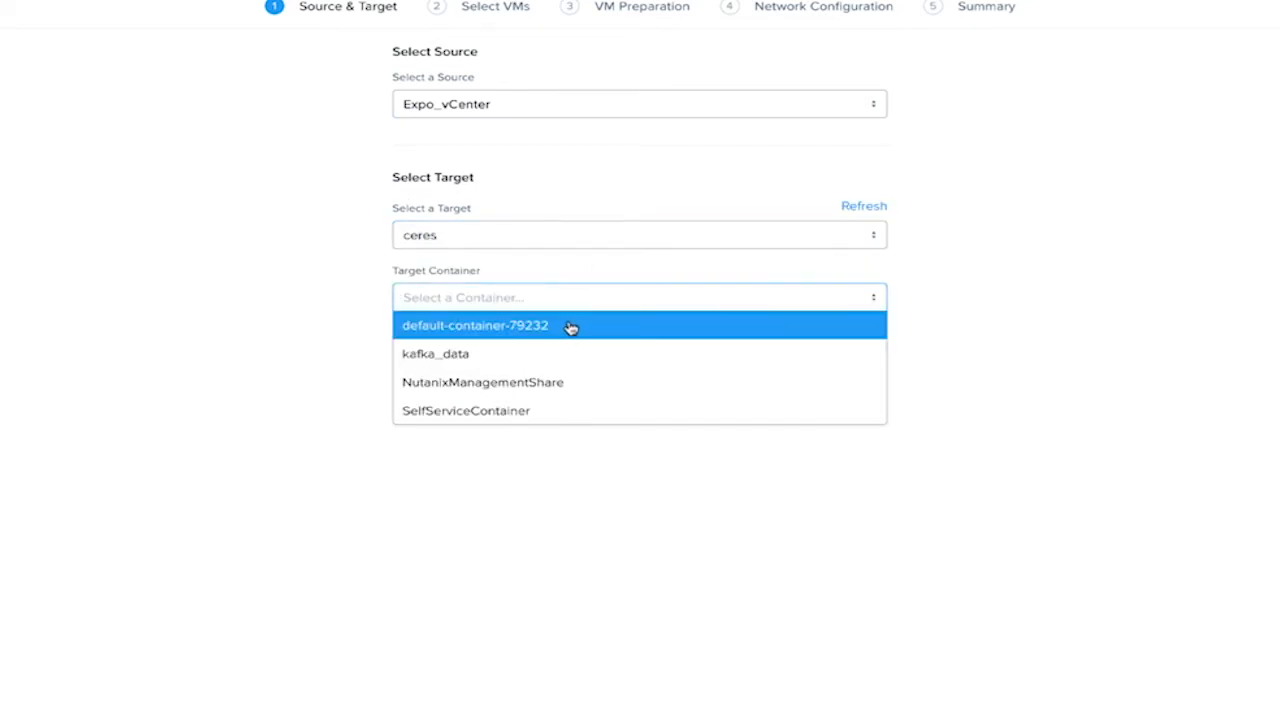
pyautogui.click(476, 324)
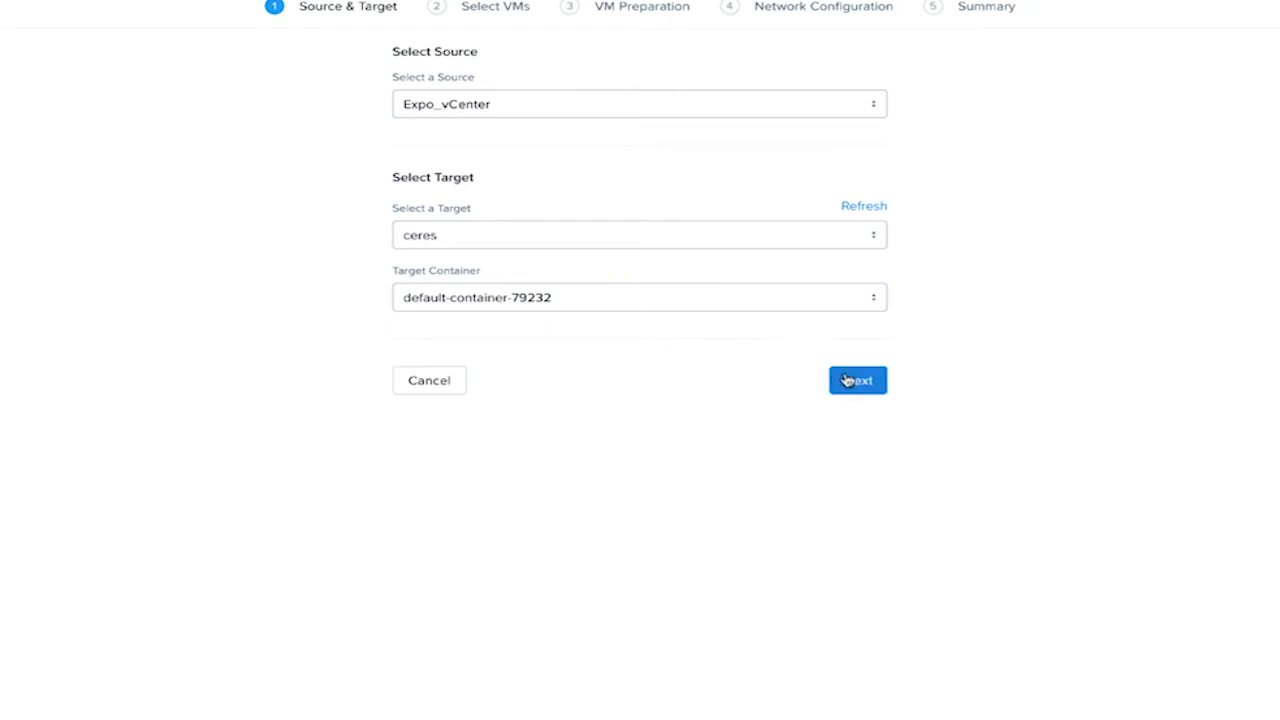
# Step: Filter the source VM list by 'migr' and add the migrate3 VM to the plan
pyautogui.click(856, 380)
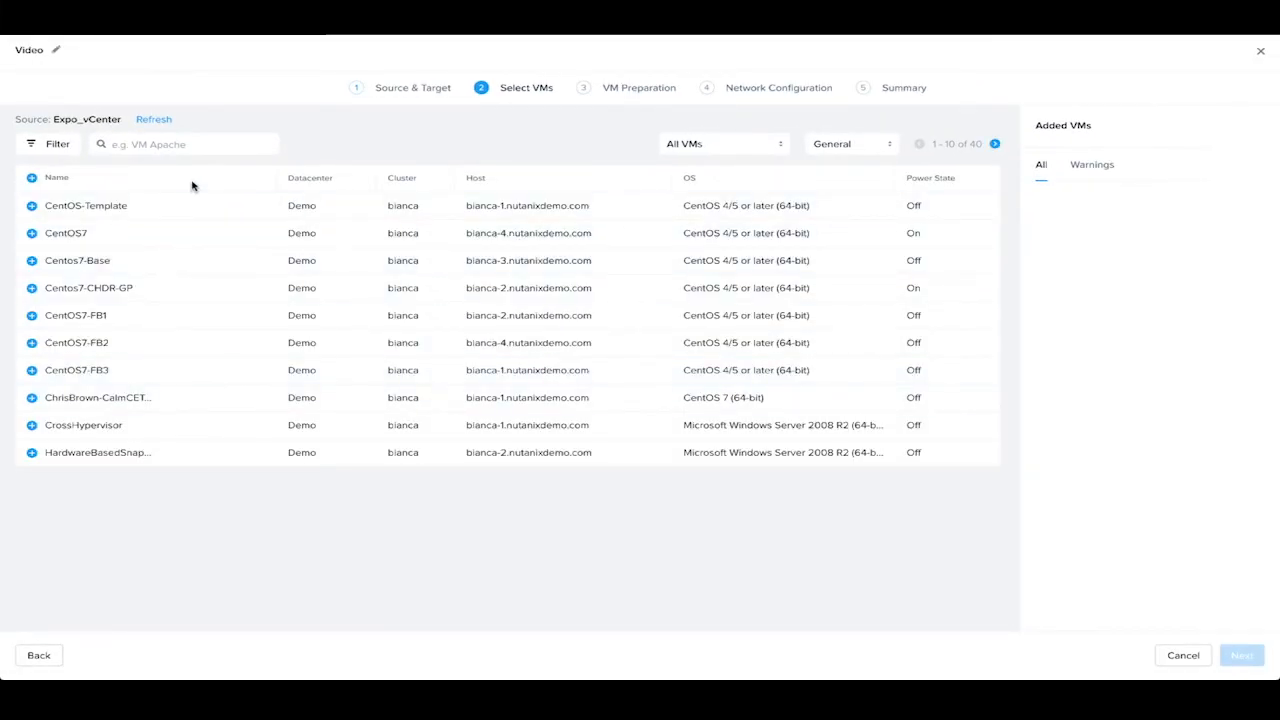
pyautogui.write('m')
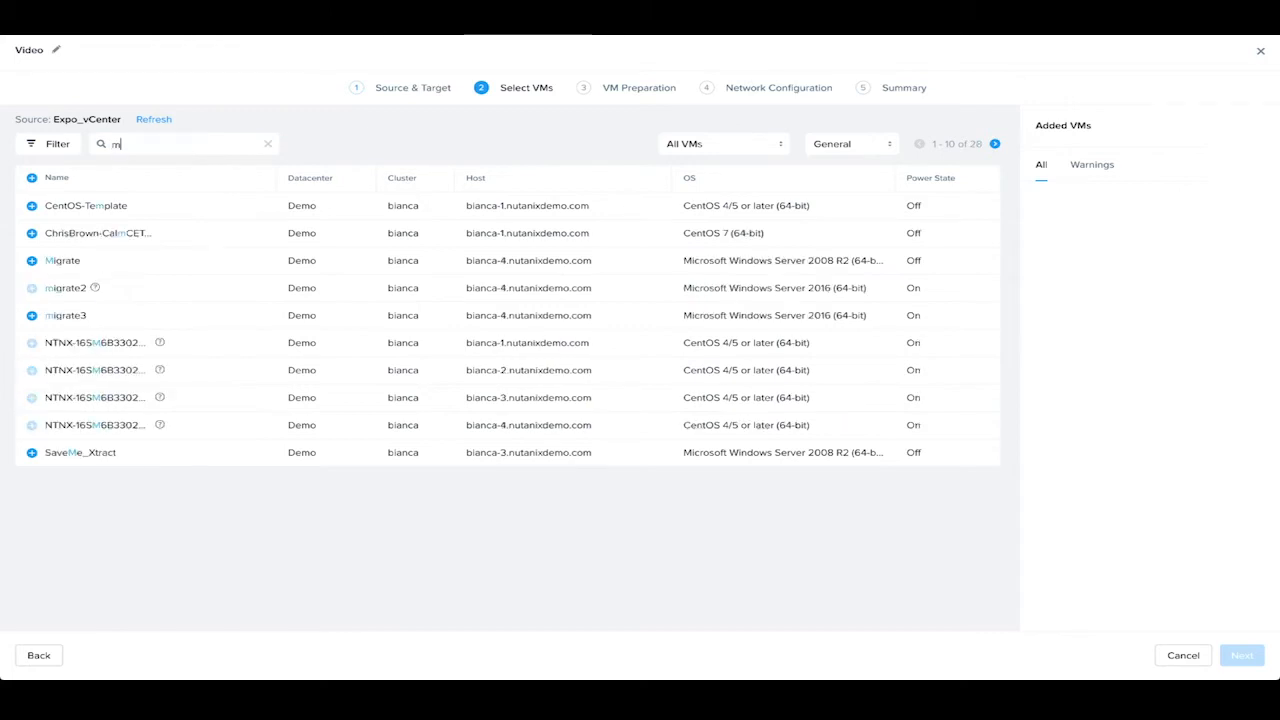
pyautogui.write('igr')
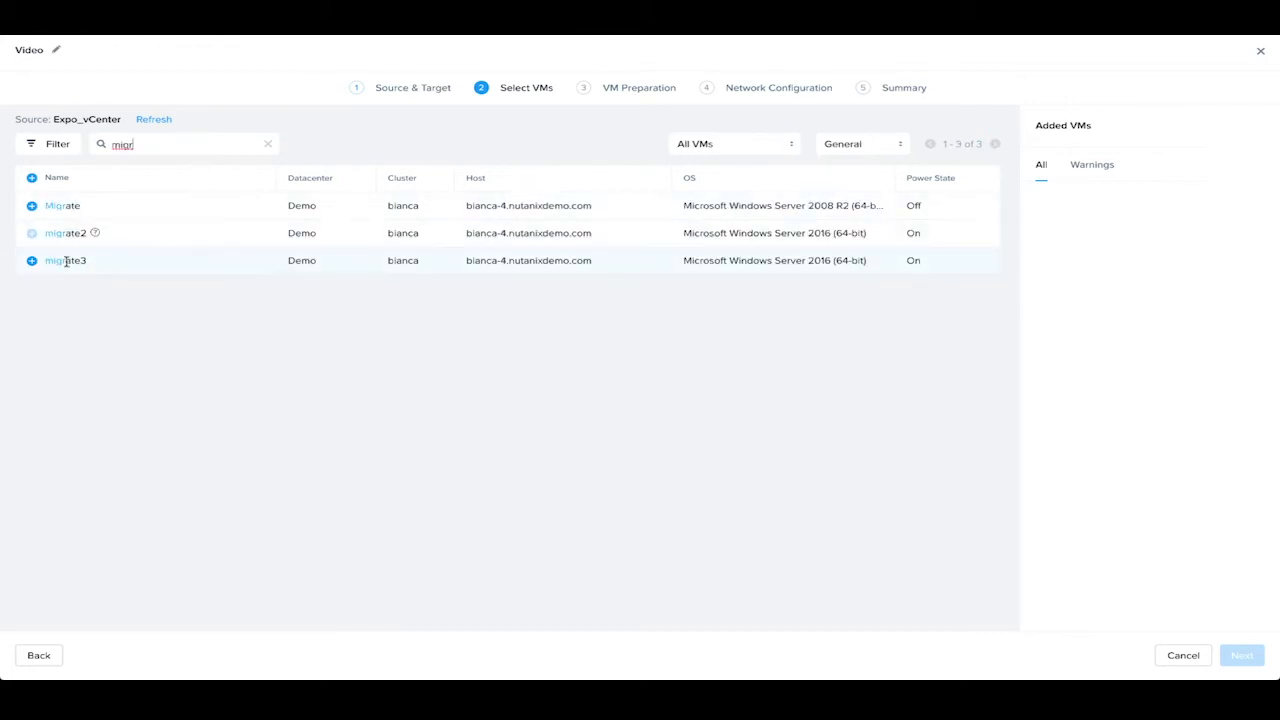
pyautogui.click(32, 260)
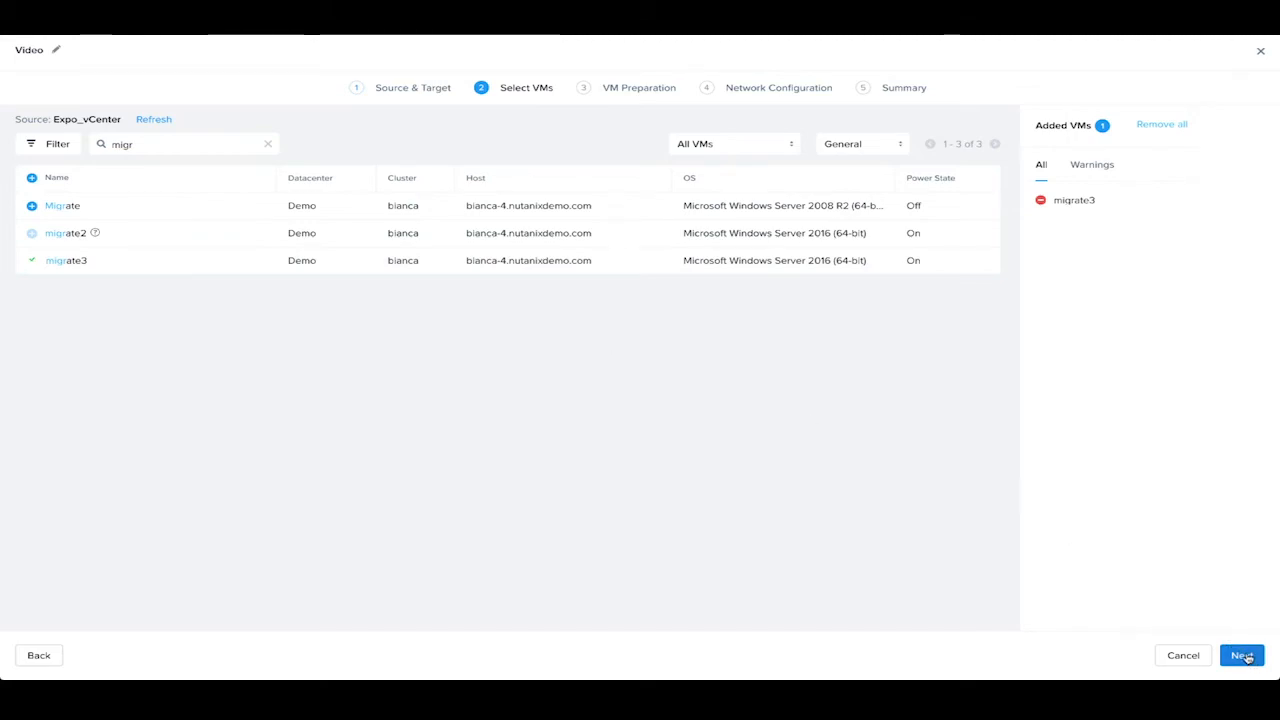
# Step: Enter administrator as the Windows VM user name with its password and start readiness validation
pyautogui.click(1240, 656)
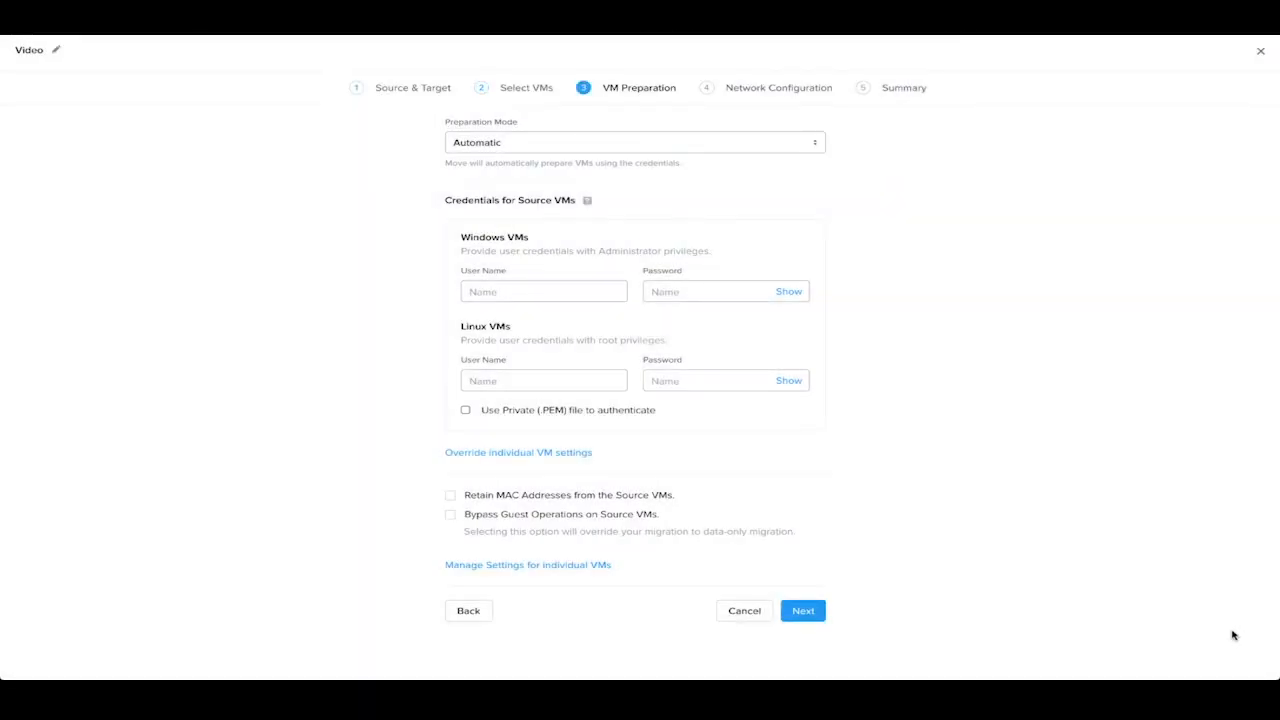
pyautogui.moveTo(890, 248)
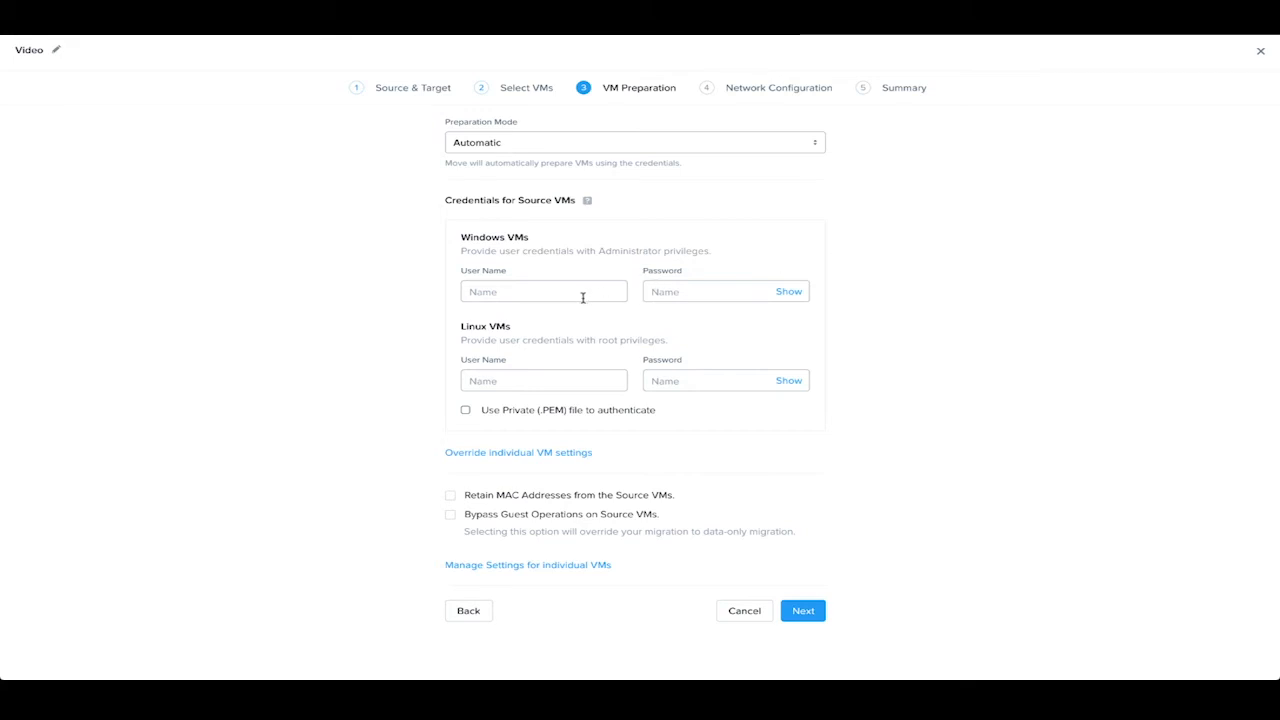
pyautogui.click(544, 292)
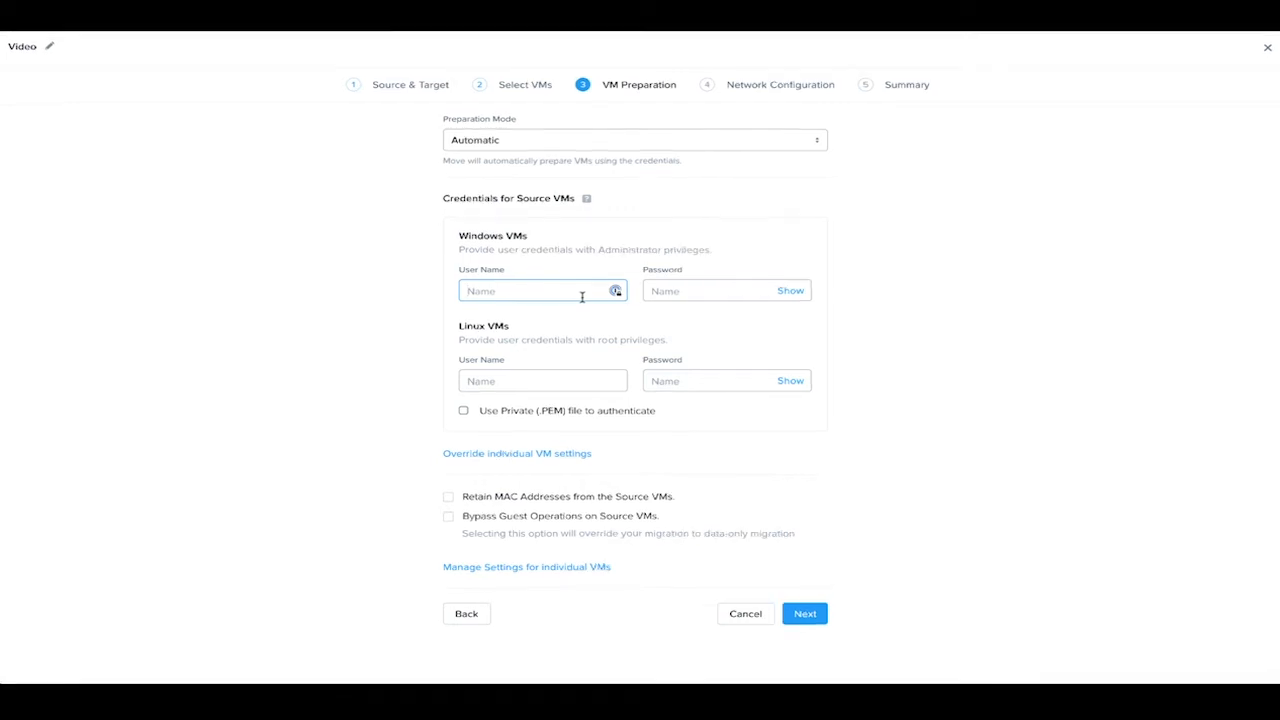
pyautogui.write('administra')
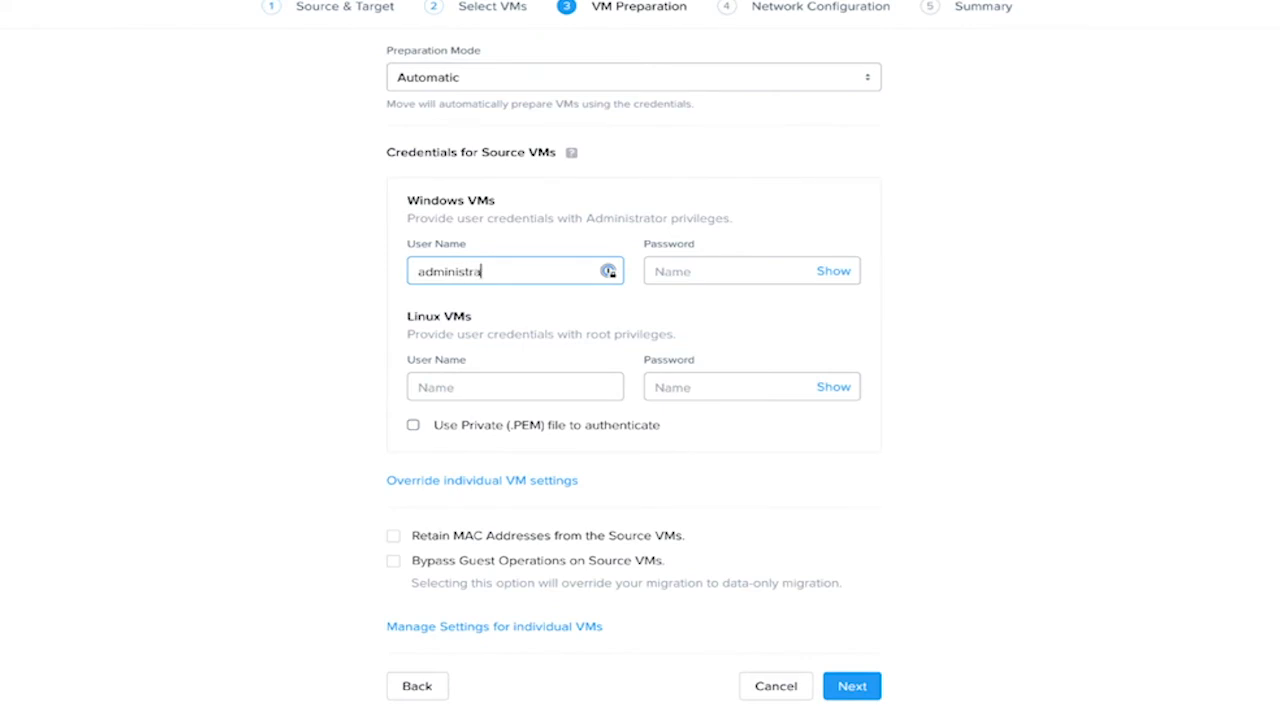
pyautogui.click(752, 270)
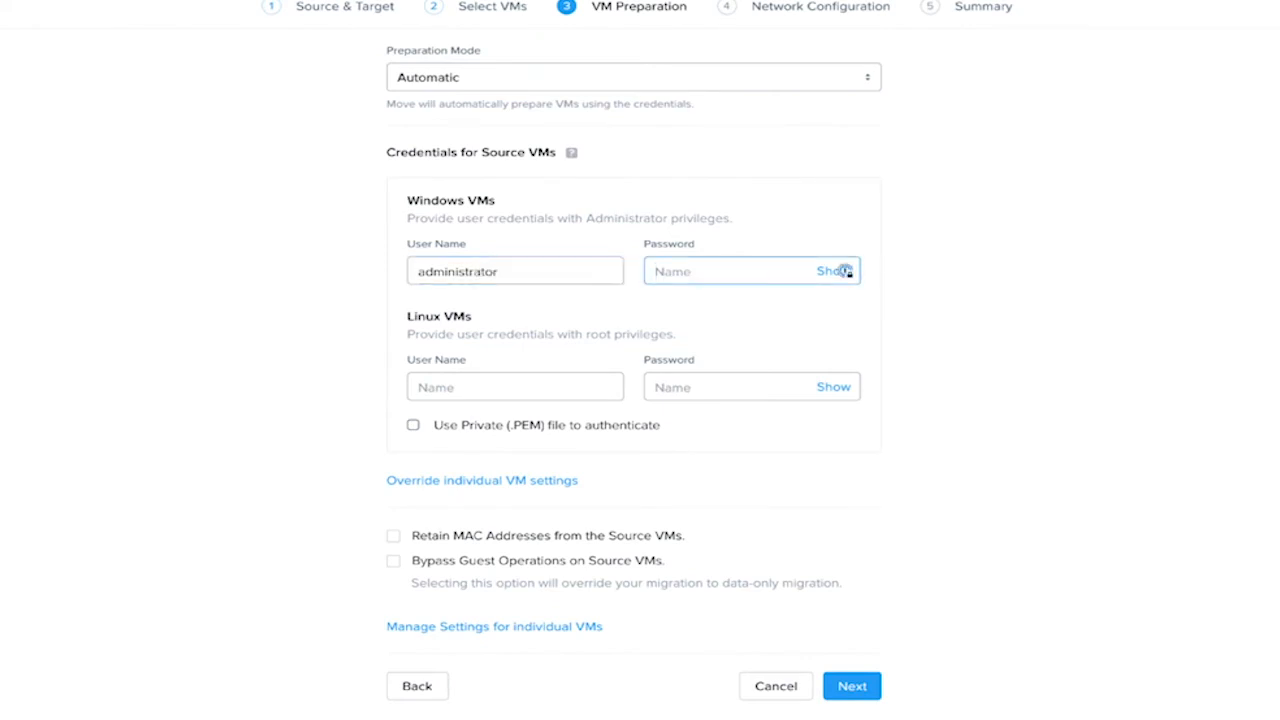
pyautogui.write('•••••')
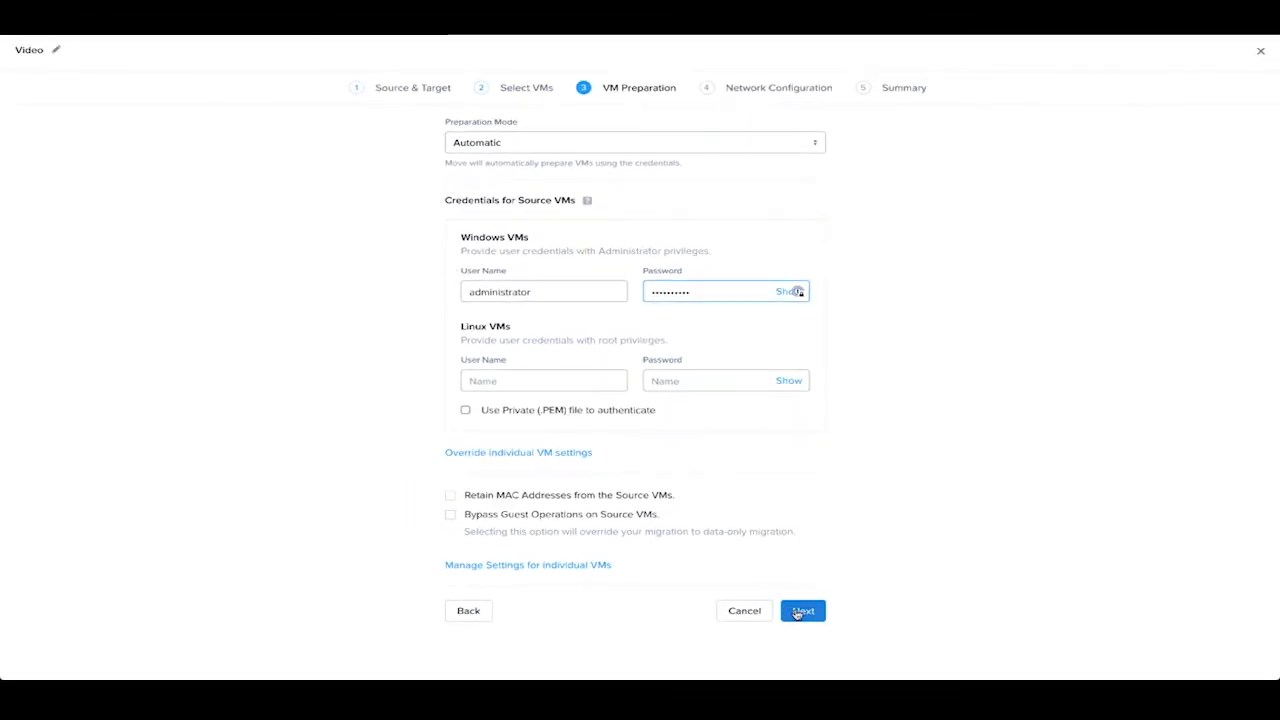
pyautogui.click(802, 610)
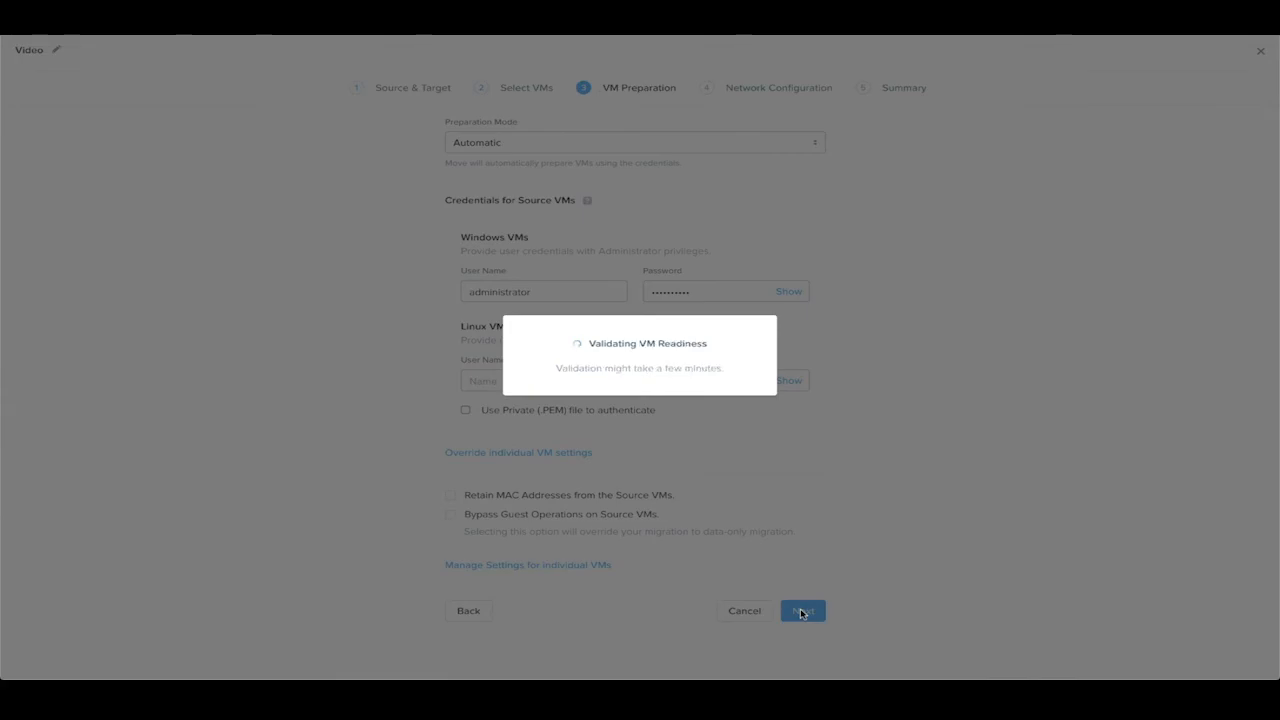
# Step: Map Backplane Network to the DemoVMs target network and continue to the summary
pyautogui.click(802, 612)
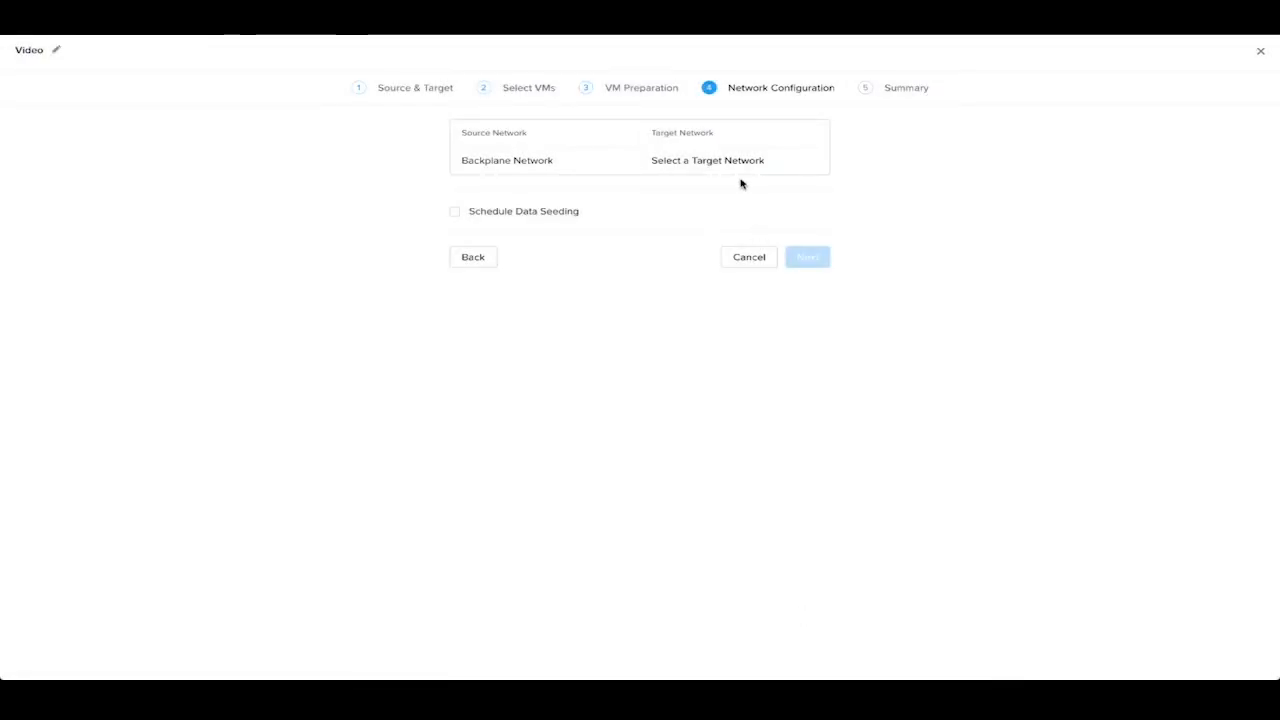
pyautogui.click(708, 160)
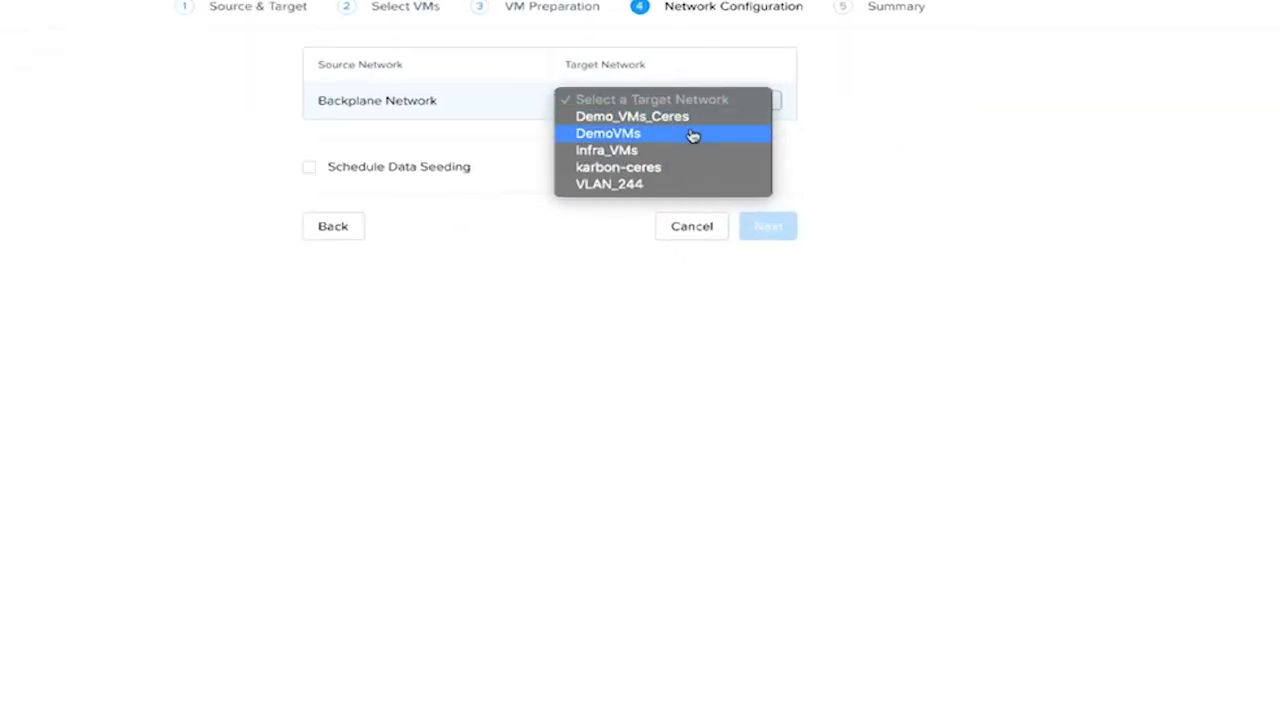
pyautogui.click(608, 132)
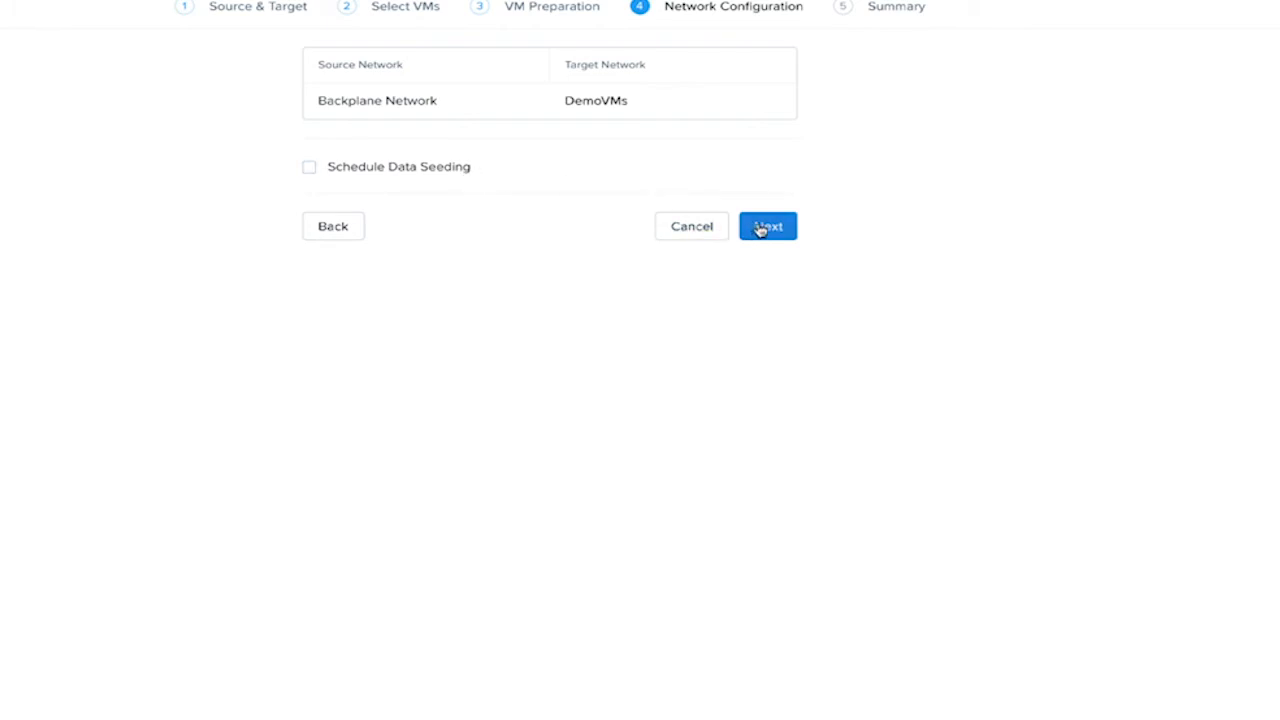
pyautogui.click(768, 226)
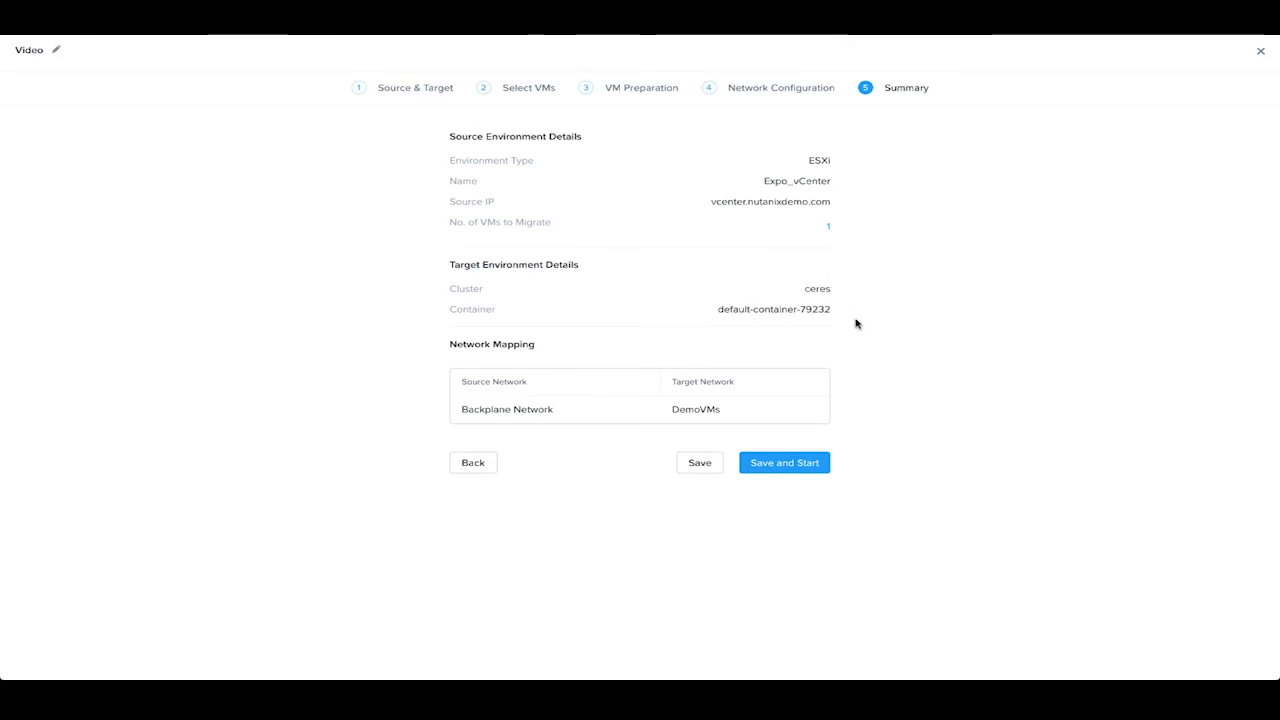
# Step: Save and start the Video plan so it shows In Progress in the plans list
pyautogui.click(784, 462)
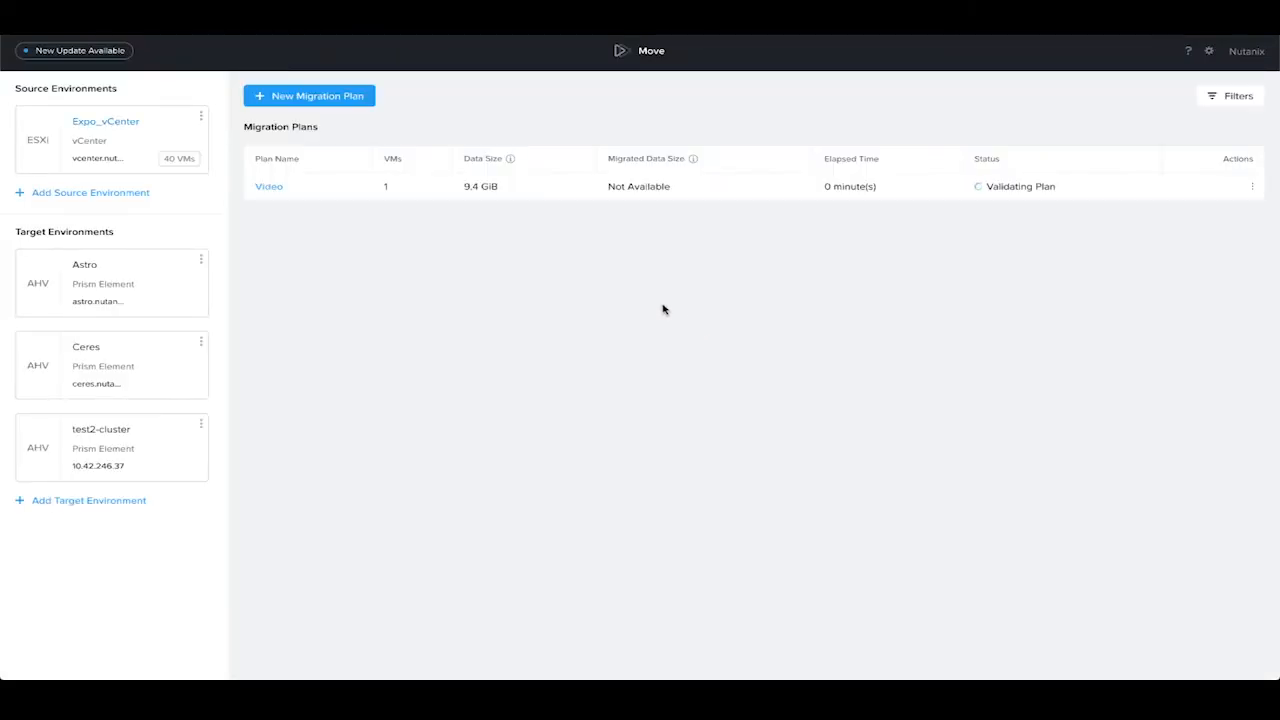
pyautogui.moveTo(970, 208)
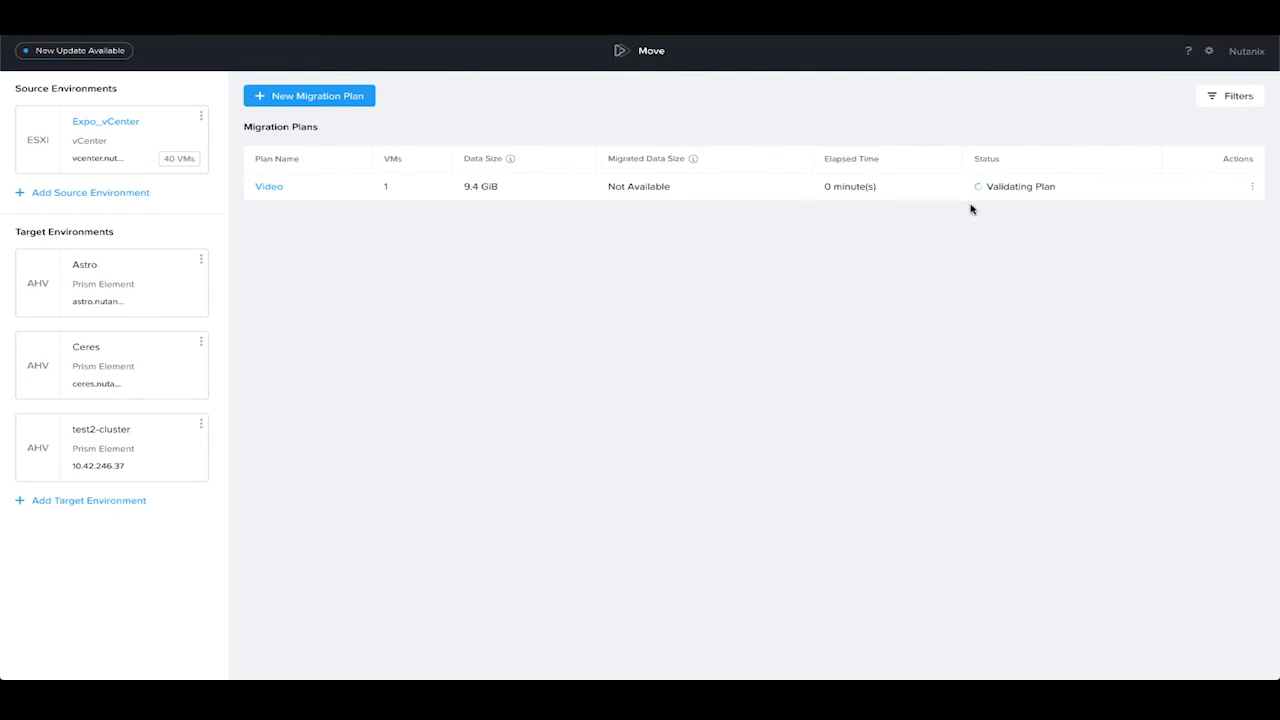
pyautogui.moveTo(984, 210)
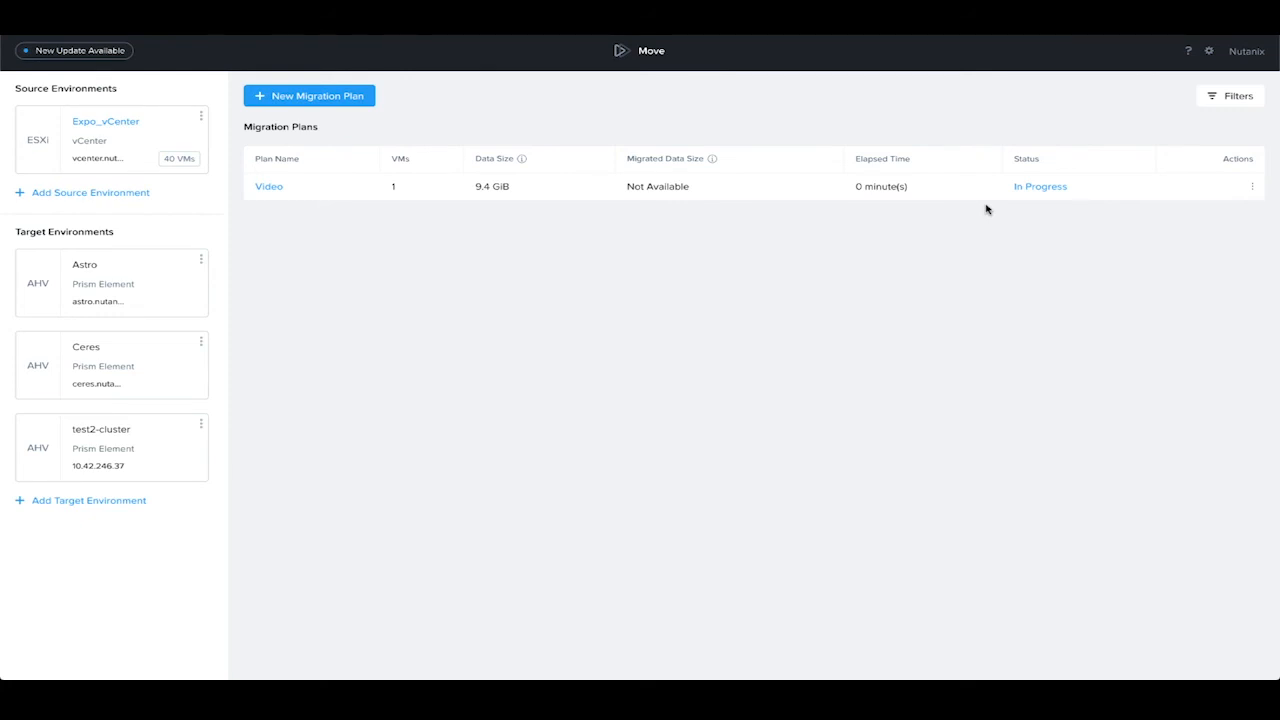
pyautogui.moveTo(1024, 210)
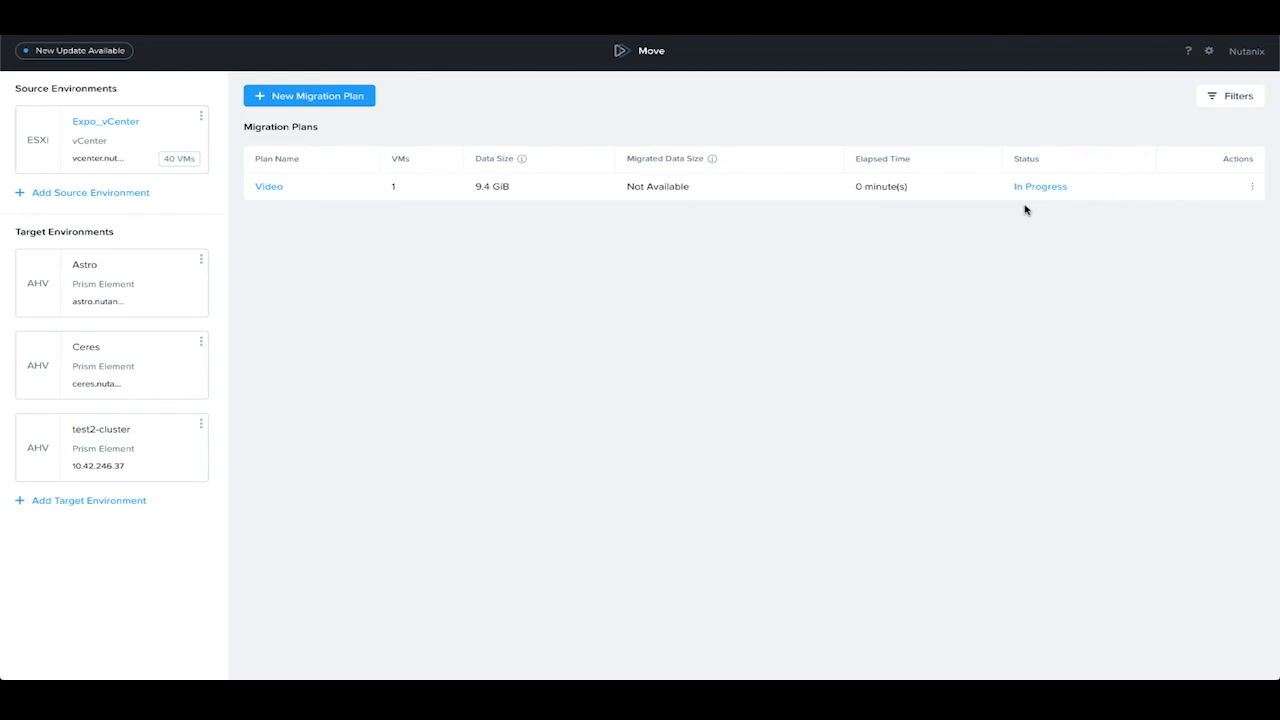